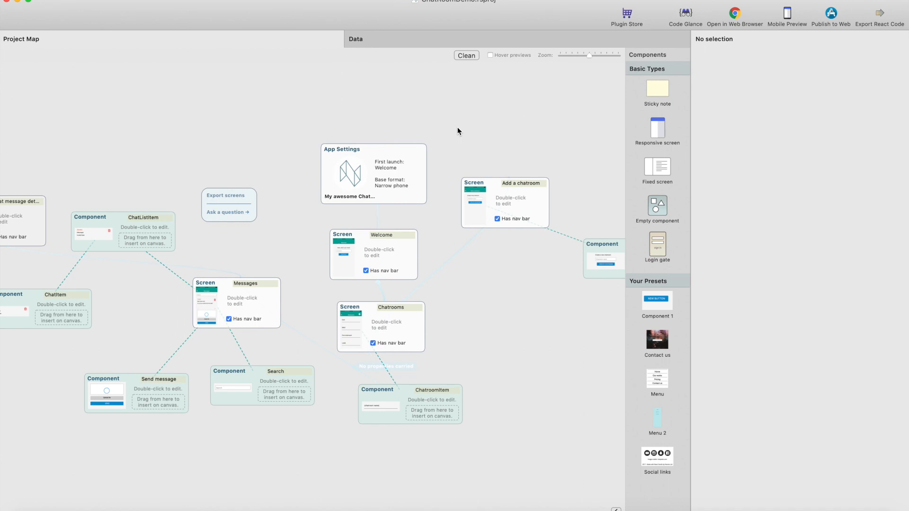
pyautogui.moveTo(427, 193)
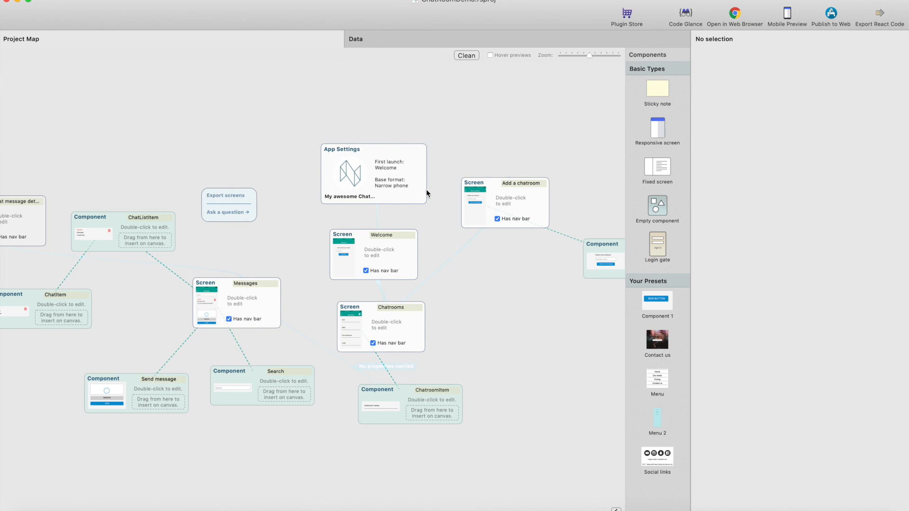
pyautogui.moveTo(416, 265)
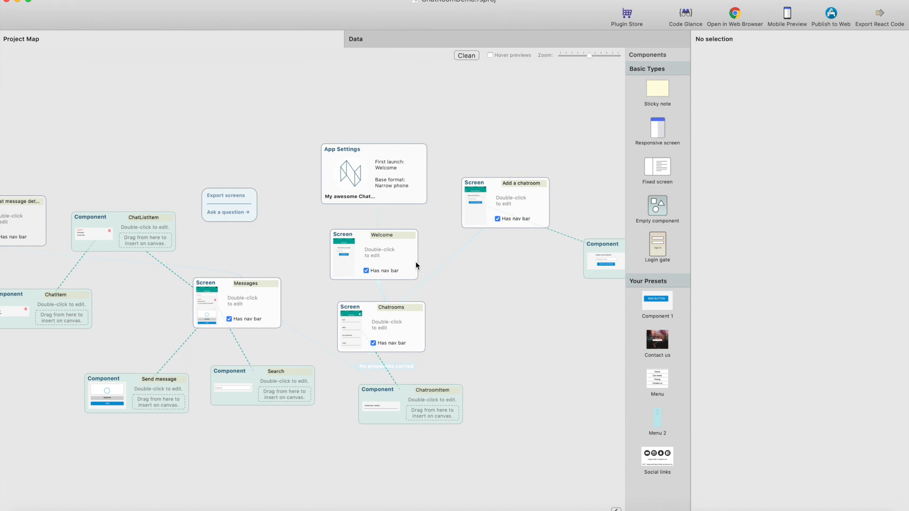
pyautogui.moveTo(413, 279)
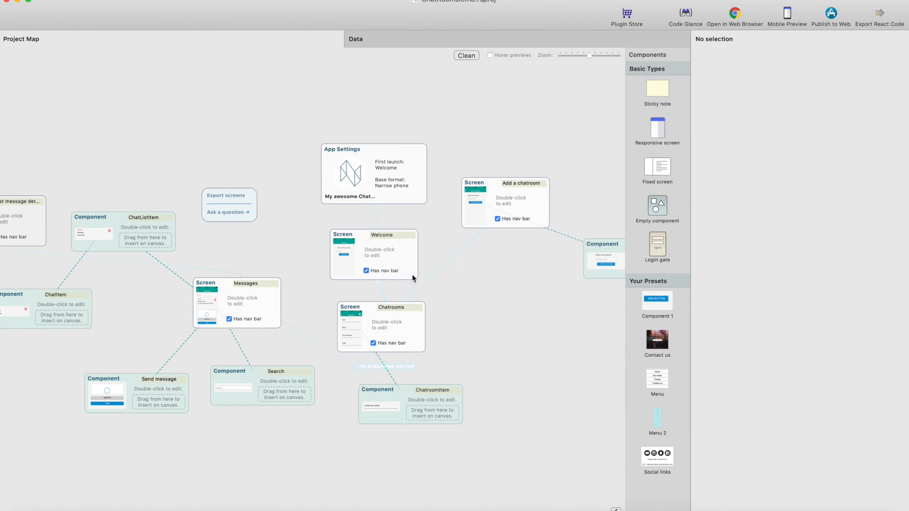
pyautogui.moveTo(442, 166)
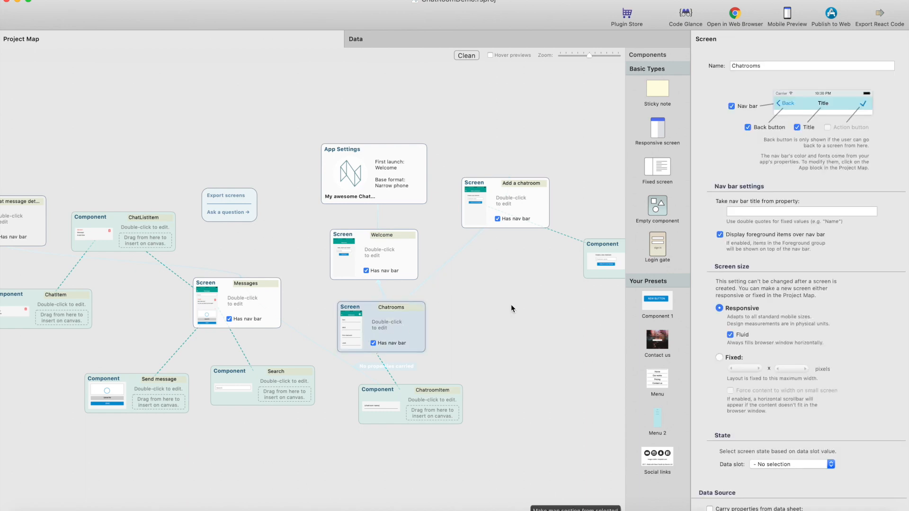
# Open the Messages screen block from the Project Map in the screen editor.
pyautogui.click(511, 309)
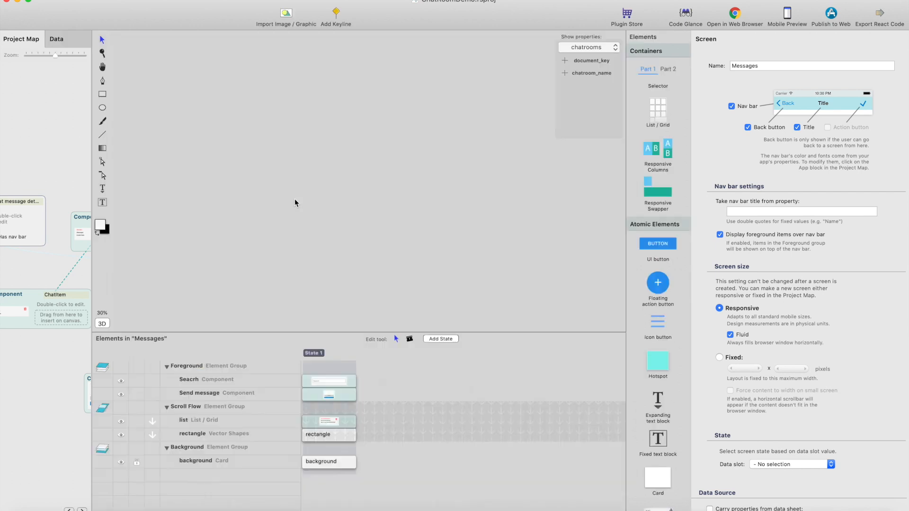
# Select the message list element on the Messages screen.
pyautogui.click(191, 420)
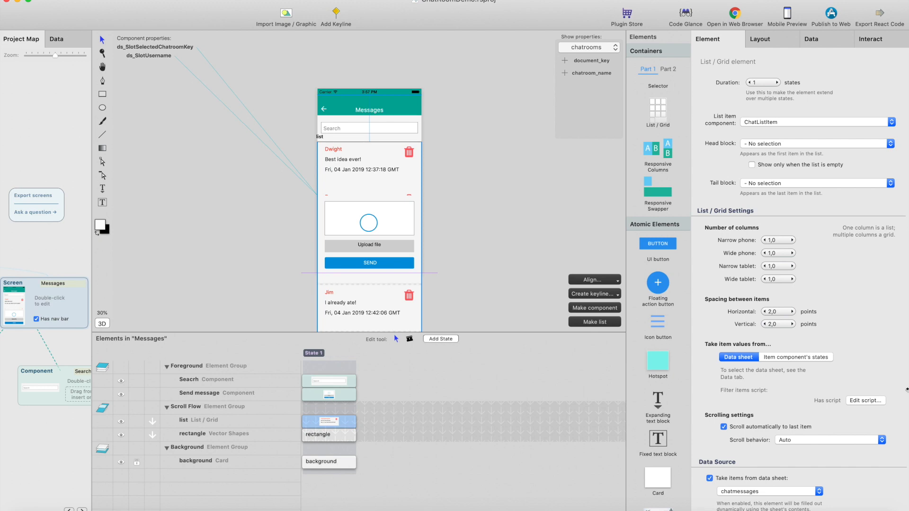
pyautogui.moveTo(878, 405)
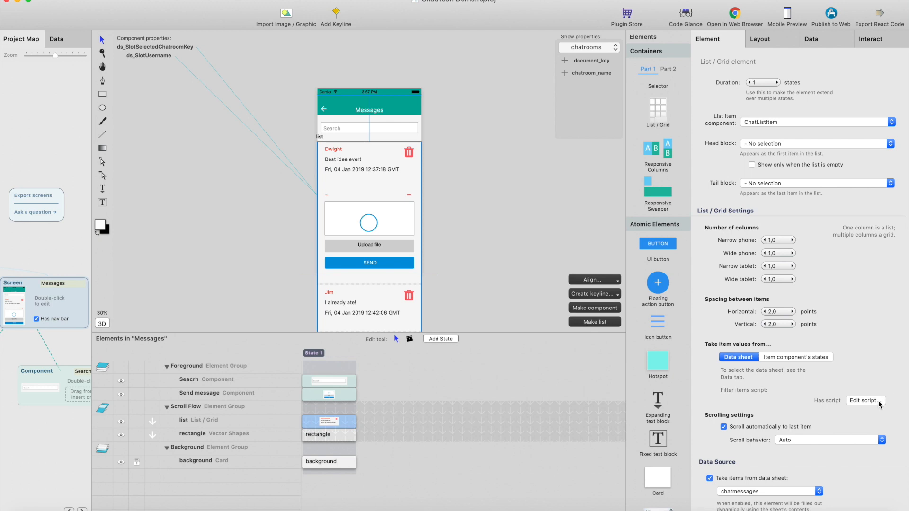
pyautogui.moveTo(869, 406)
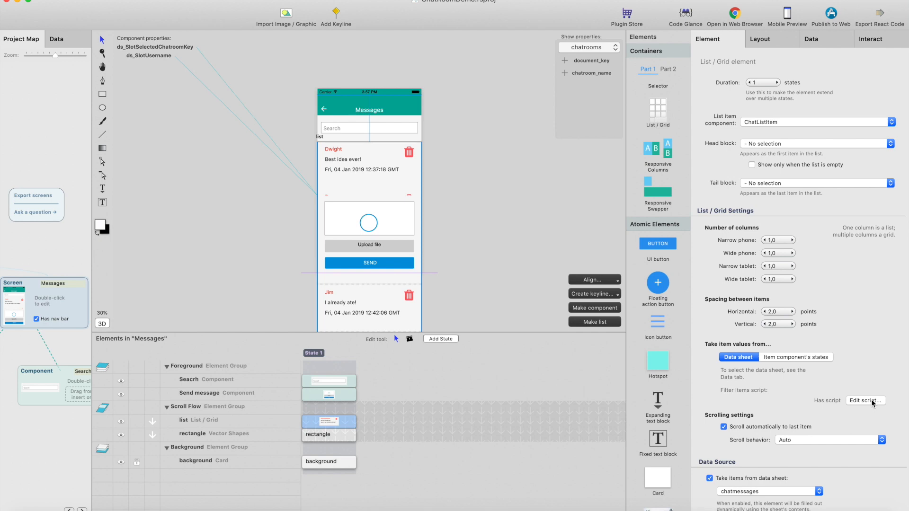
pyautogui.moveTo(883, 408)
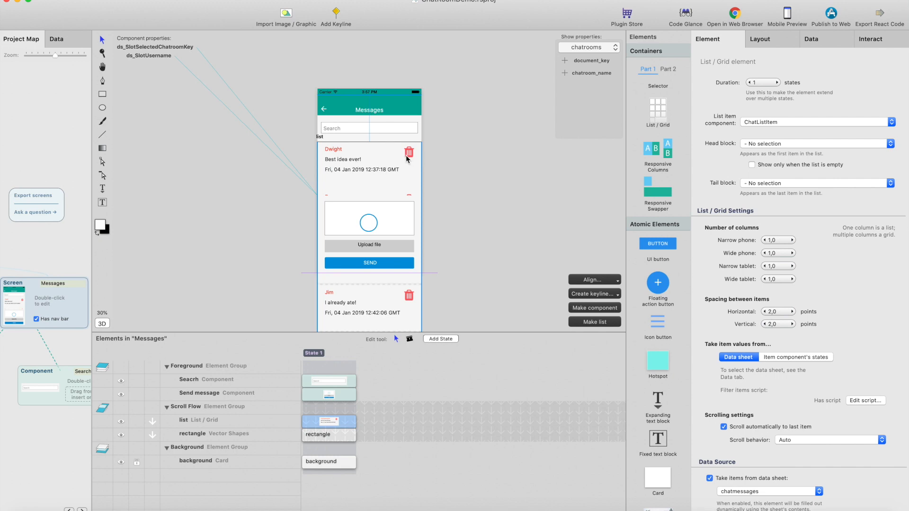
pyautogui.moveTo(869, 405)
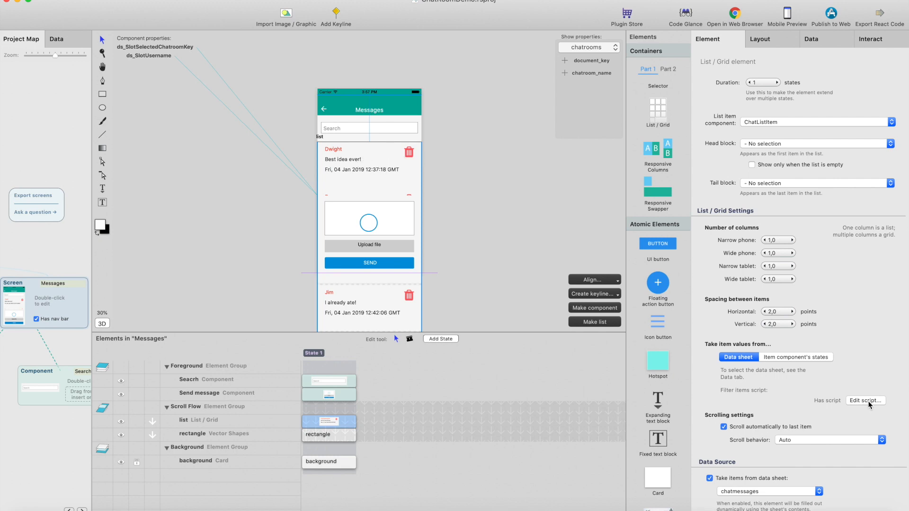
pyautogui.moveTo(848, 345)
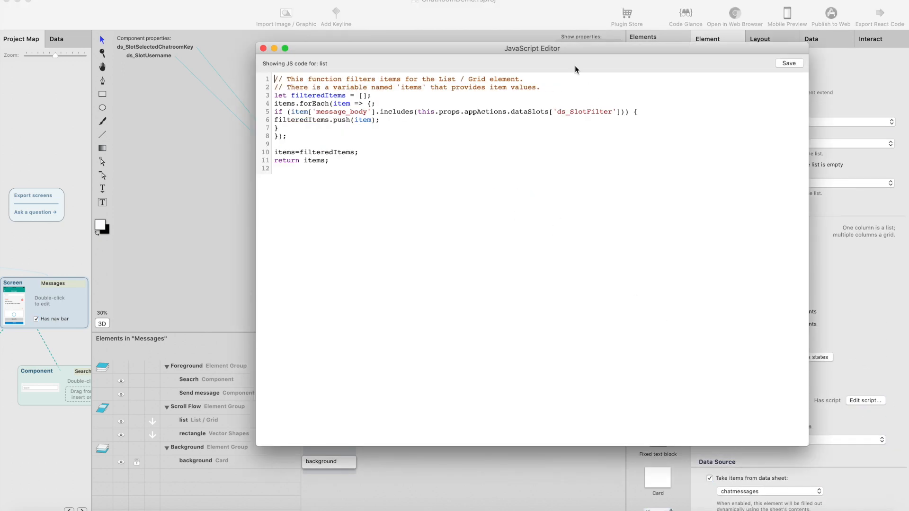
# Move the JavaScript Editor window beside the Messages screen preview.
pyautogui.moveTo(532, 48); pyautogui.dragTo(561, 56)
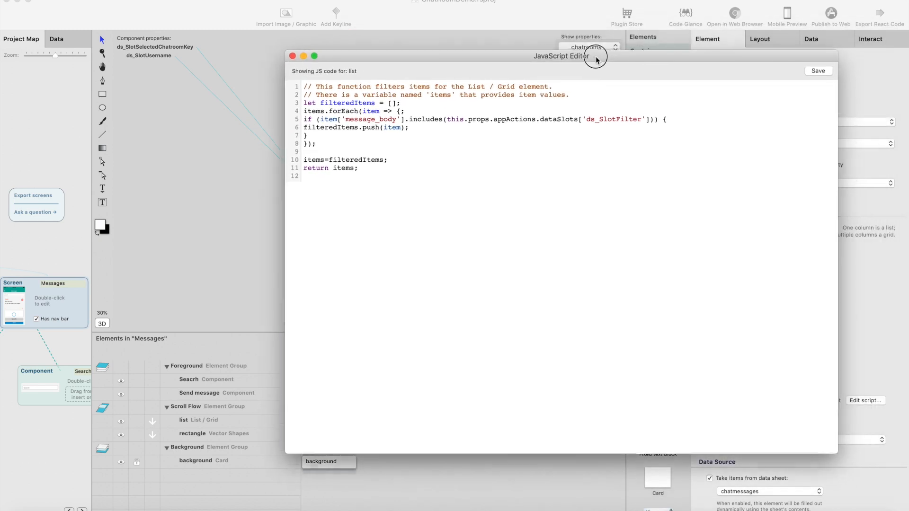
pyautogui.moveTo(596, 56); pyautogui.dragTo(422, 78)
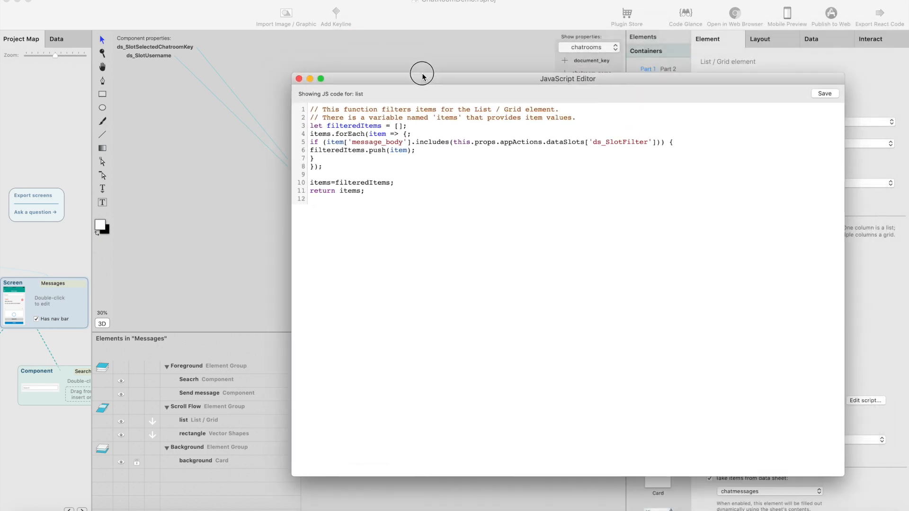
pyautogui.moveTo(421, 75); pyautogui.dragTo(422, 73)
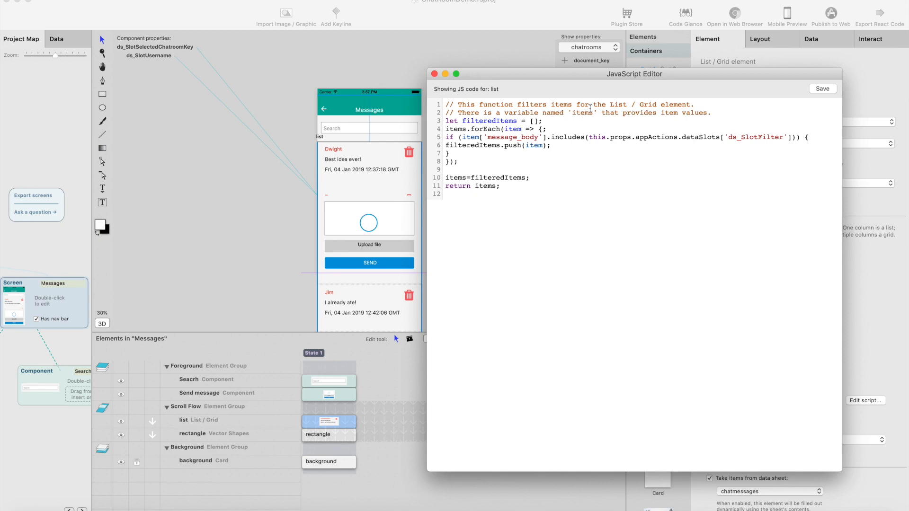
pyautogui.moveTo(587, 121)
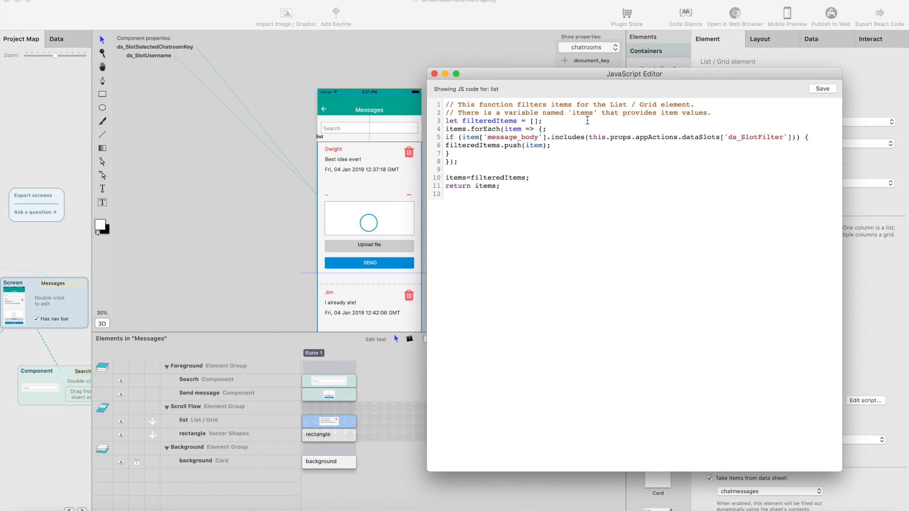
pyautogui.moveTo(571, 126)
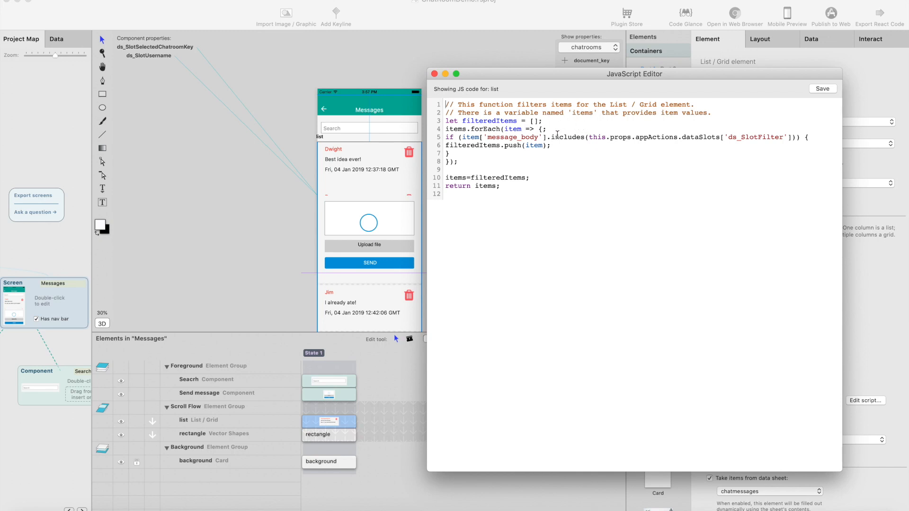
# Highlight the filtering loop lines 3–9, then deselect them.
pyautogui.moveTo(446, 120); pyautogui.dragTo(483, 178)
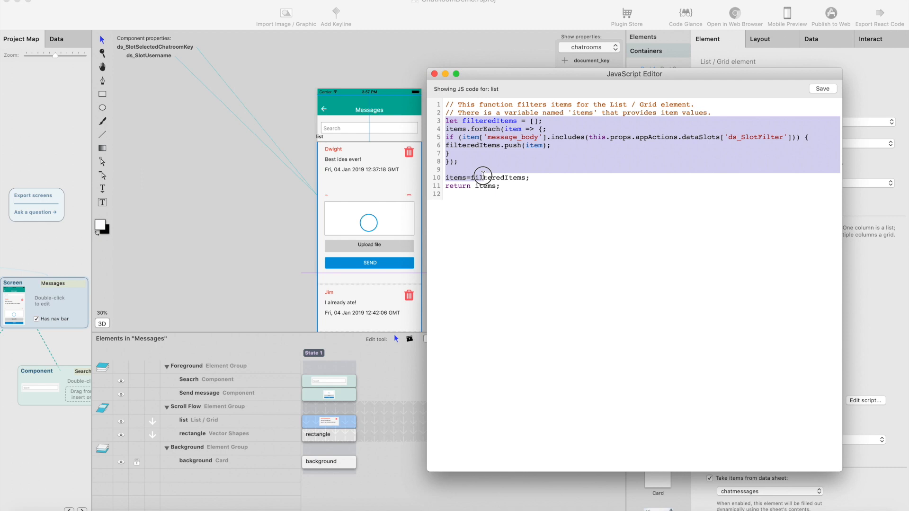
pyautogui.click(571, 163)
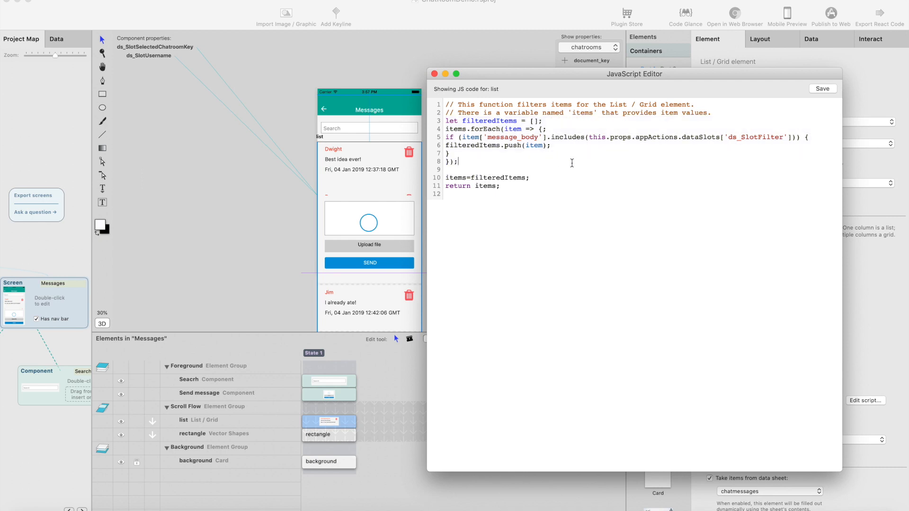
pyautogui.moveTo(456, 129)
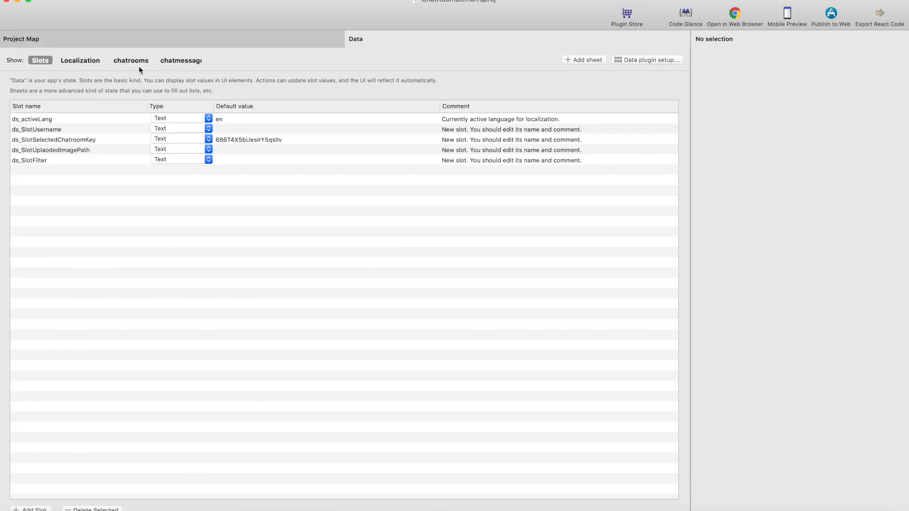
# Inspect the chatmessages data sheet, then return to the Project Map.
pyautogui.click(181, 61)
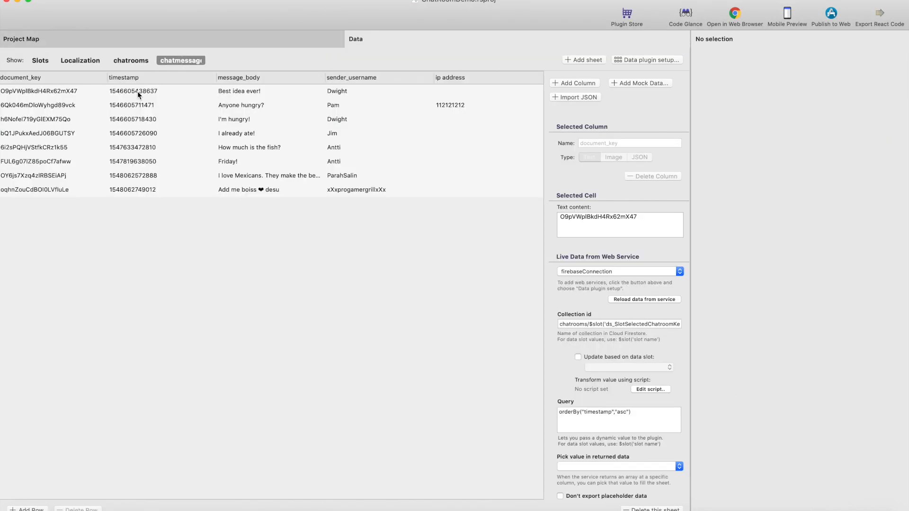
pyautogui.click(238, 77)
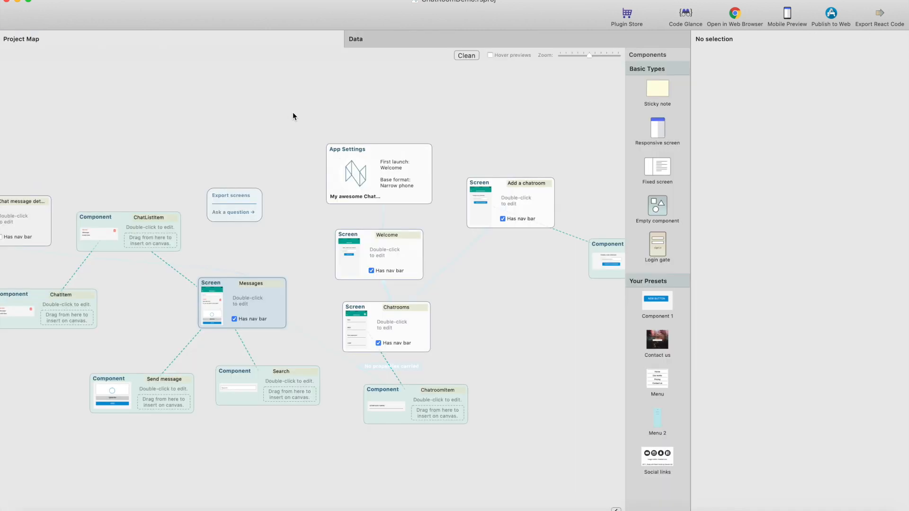
pyautogui.moveTo(357, 152)
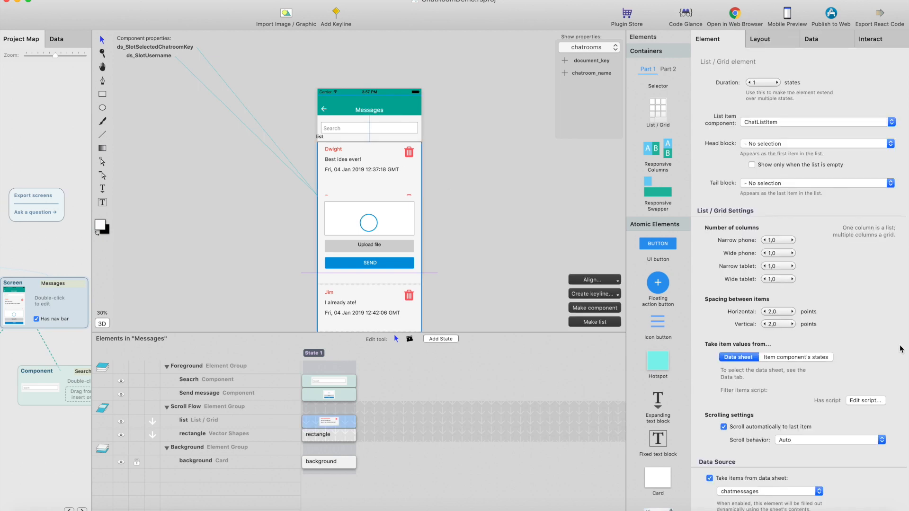
# Reopen the list filter script and highlight ds_SlotFilter and items in the code.
pyautogui.click(866, 401)
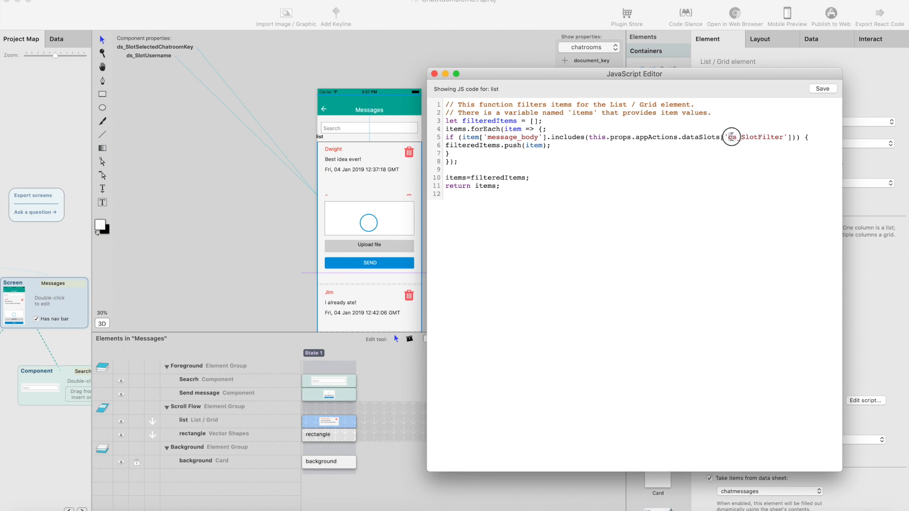
pyautogui.doubleClick(753, 137)
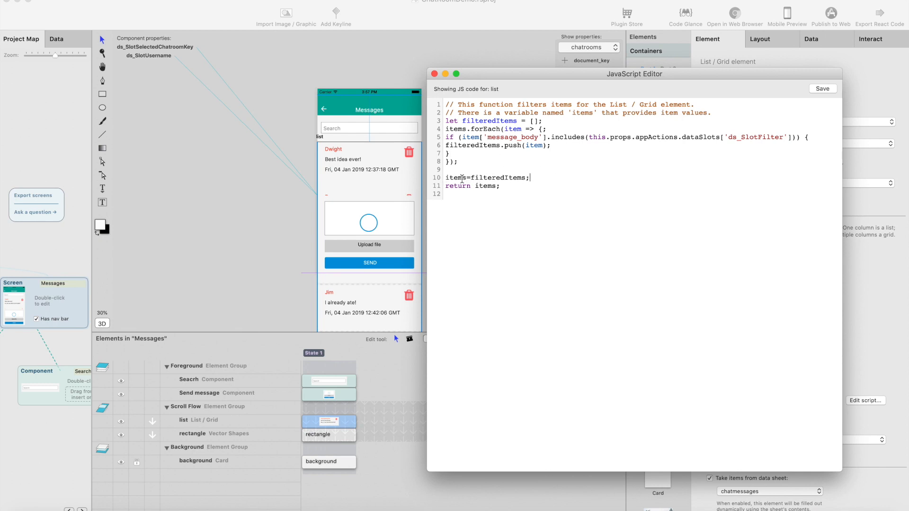
pyautogui.doubleClick(496, 177)
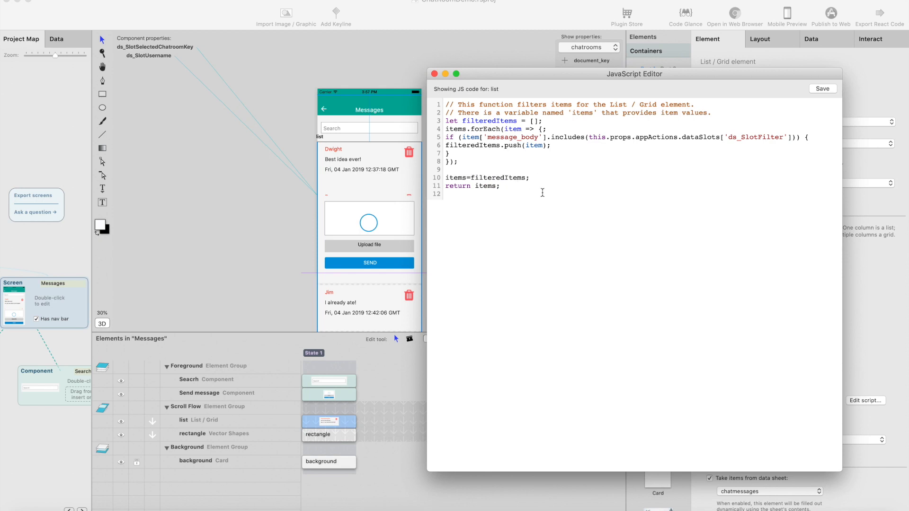
pyautogui.moveTo(542, 192)
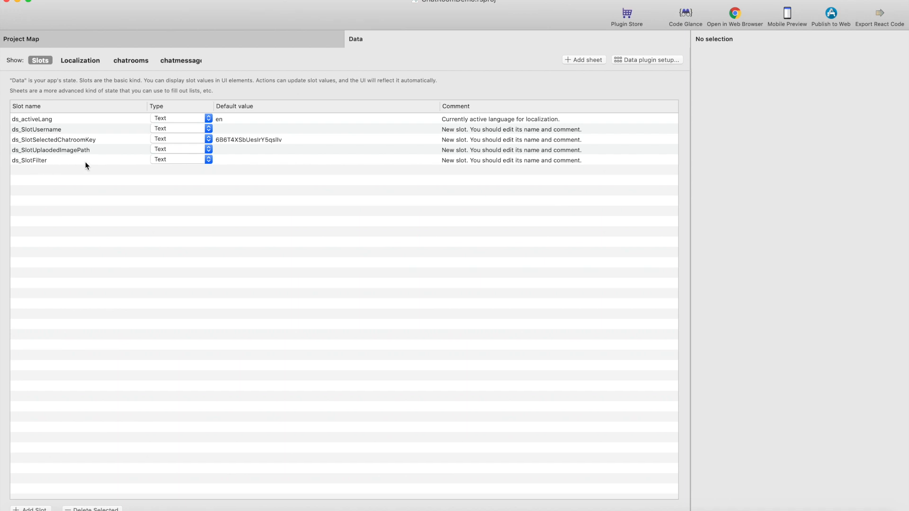
pyautogui.moveTo(109, 62)
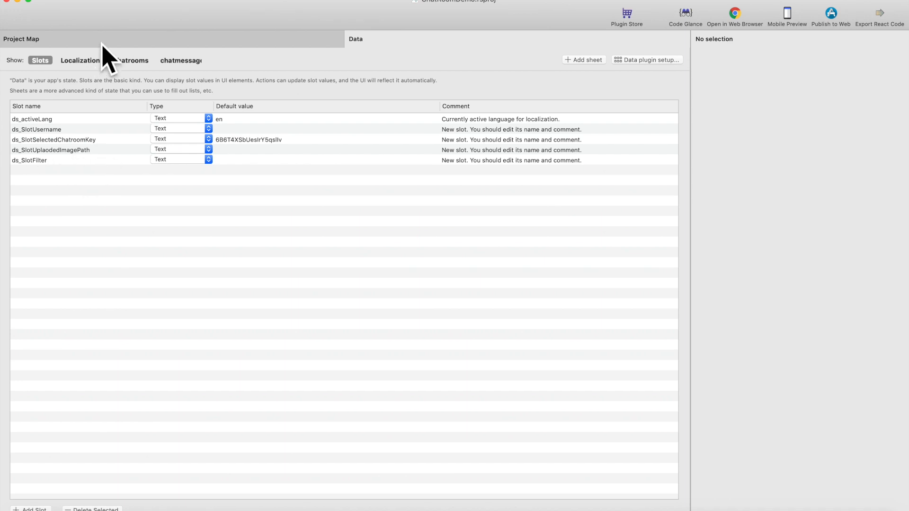
# Switch from the Data tab's Slots view to the Project Map tab.
pyautogui.click(21, 39)
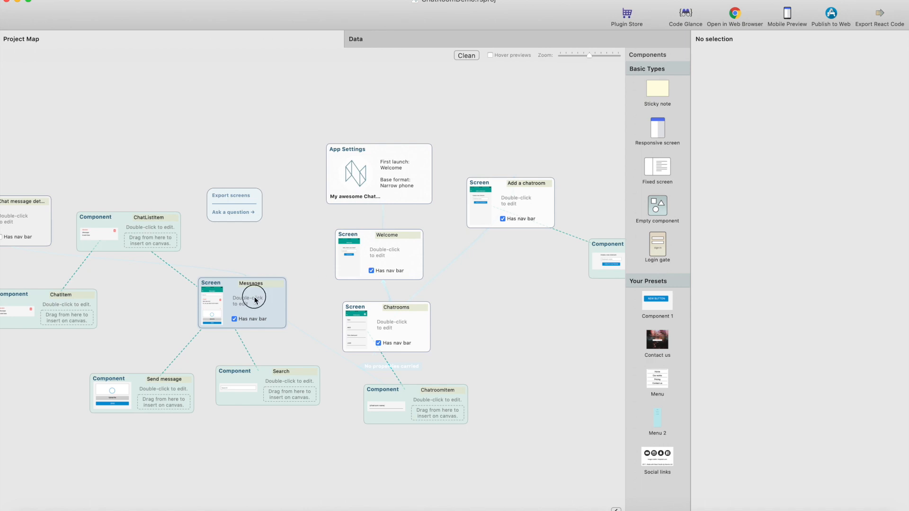
# Check the Search component's Text Field saves edits to ds_SlotFilter on the Interact tab.
pyautogui.doubleClick(254, 297)
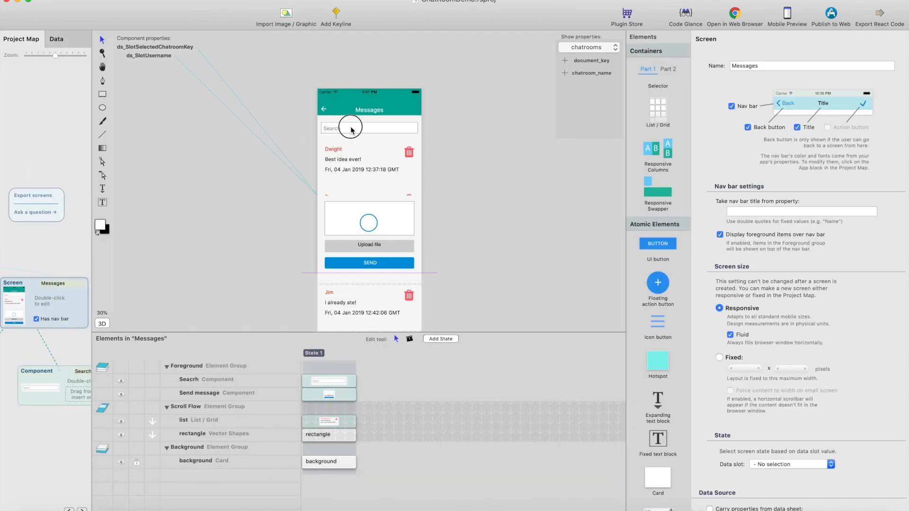
pyautogui.click(369, 129)
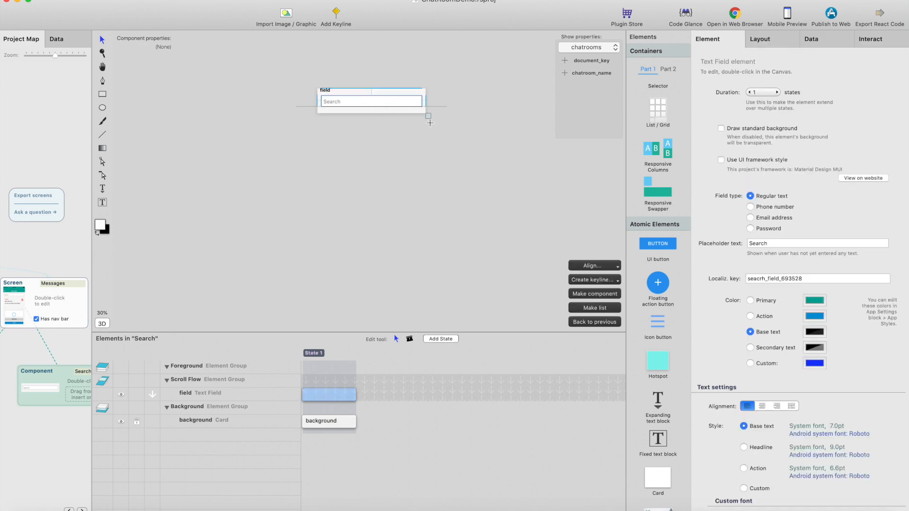
pyautogui.click(869, 38)
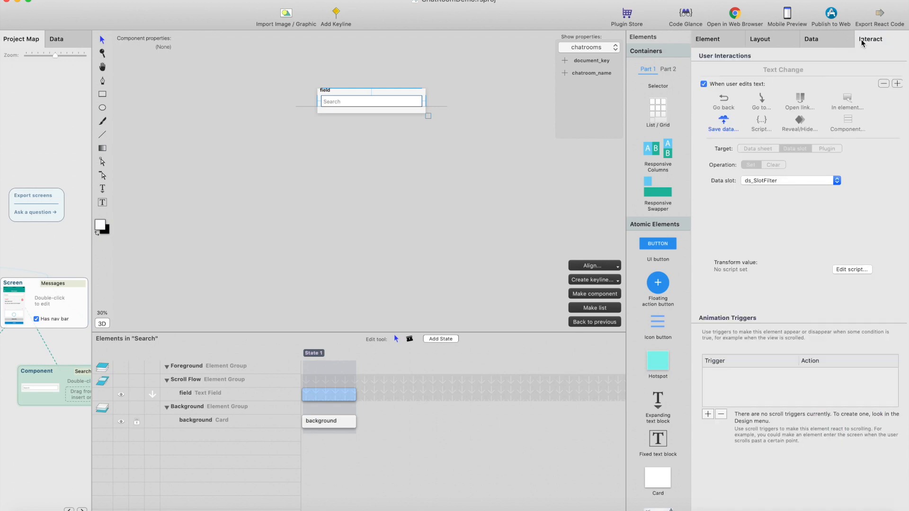
pyautogui.moveTo(736, 86)
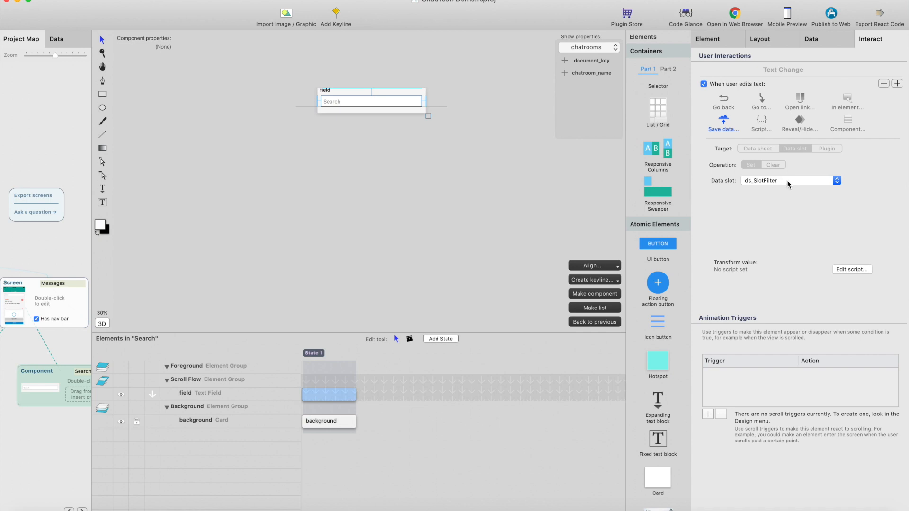
pyautogui.moveTo(83, 158)
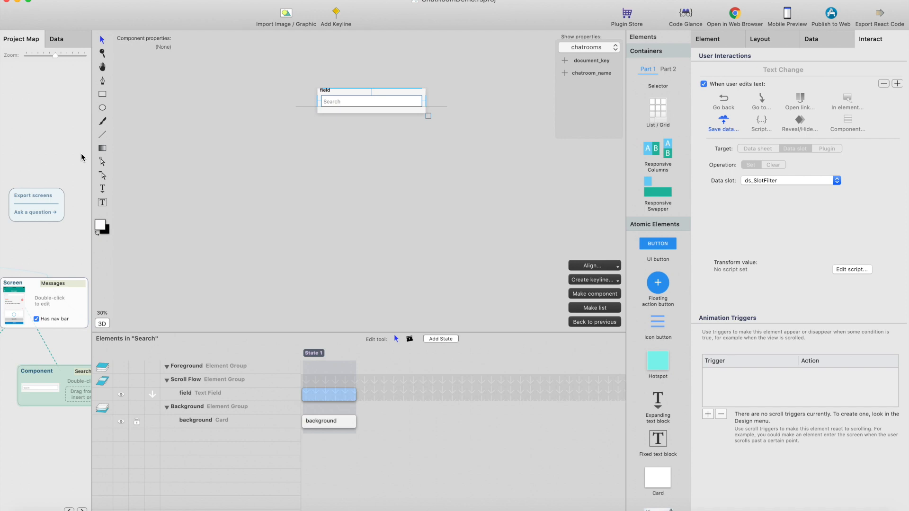
pyautogui.click(21, 39)
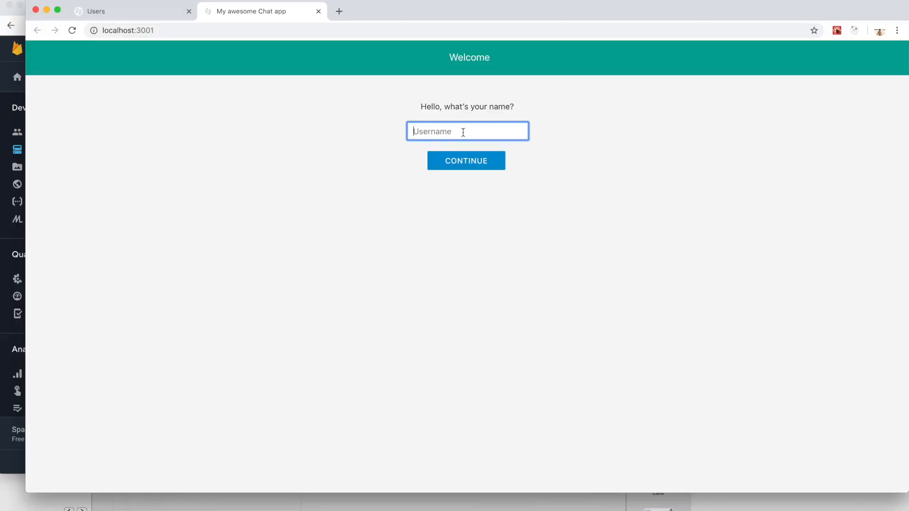
# Continue into the preview as 'Dwight' and open a chatroom's messages.
pyautogui.write('Dwight')
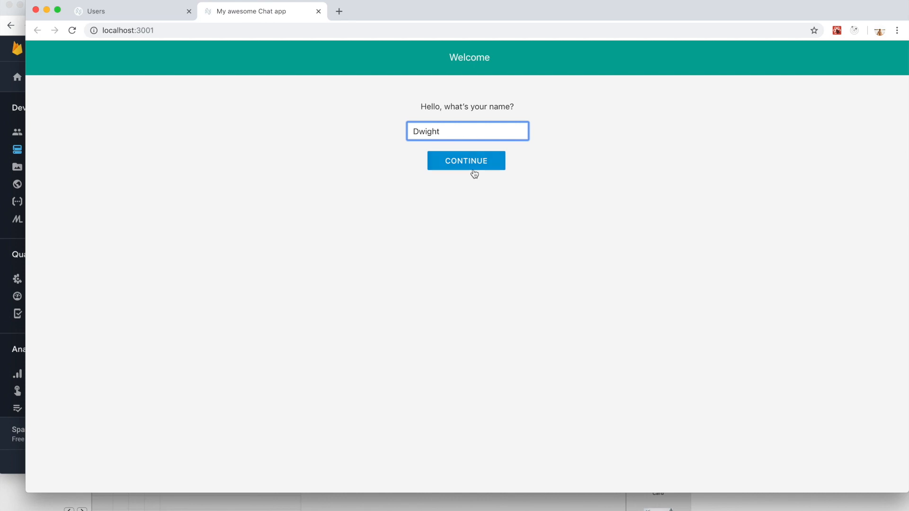
pyautogui.click(465, 161)
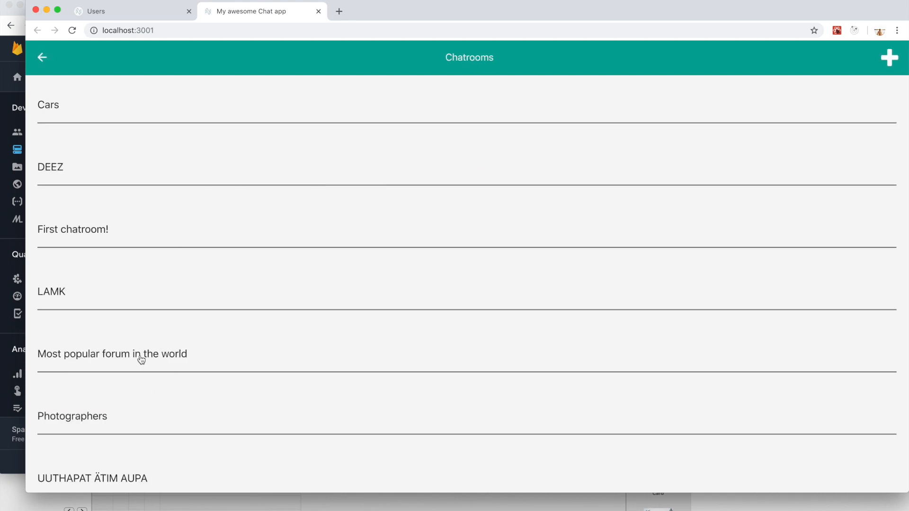
pyautogui.click(113, 353)
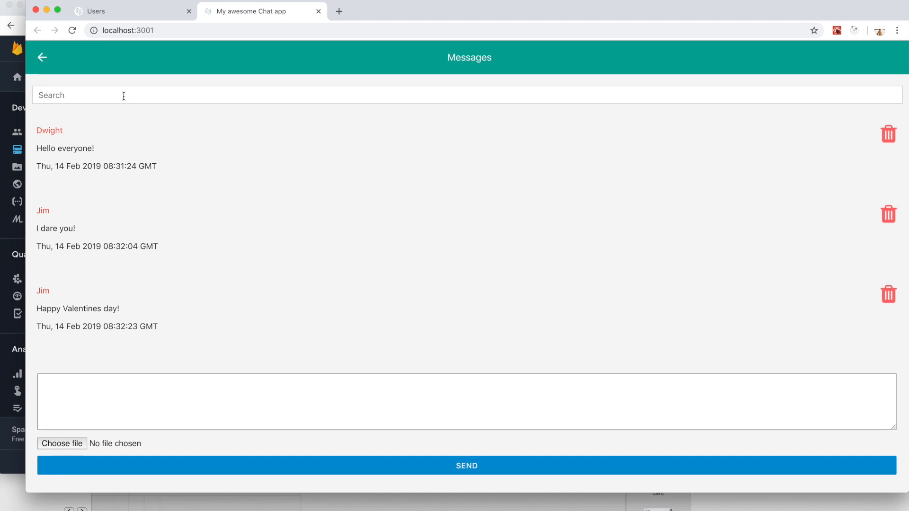
# Test message filtering with search terms 'he', 'e', 'very', 'Hel', 'I', 'a', then clear.
pyautogui.write('he')
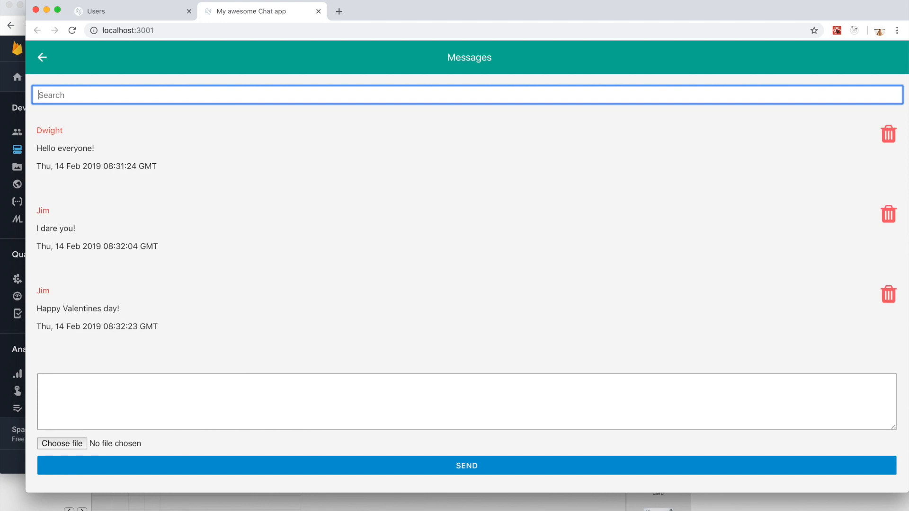
pyautogui.write('e')
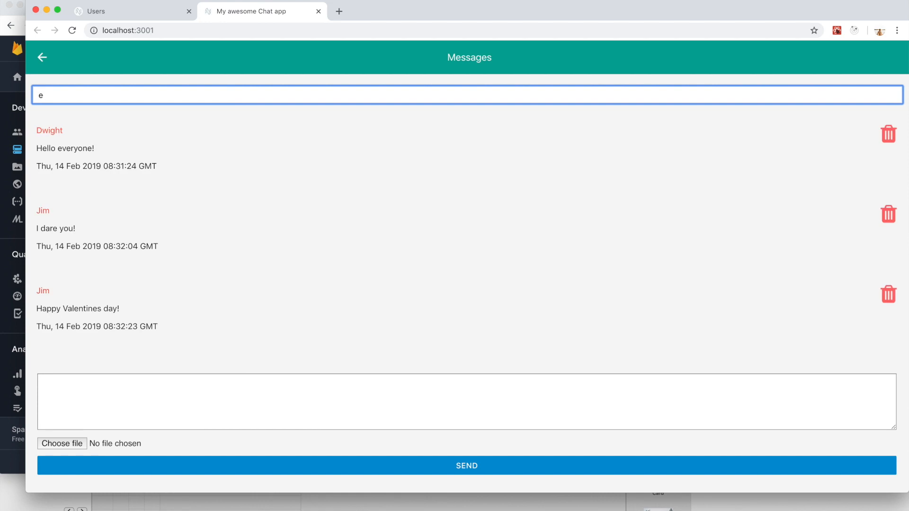
pyautogui.write('very')
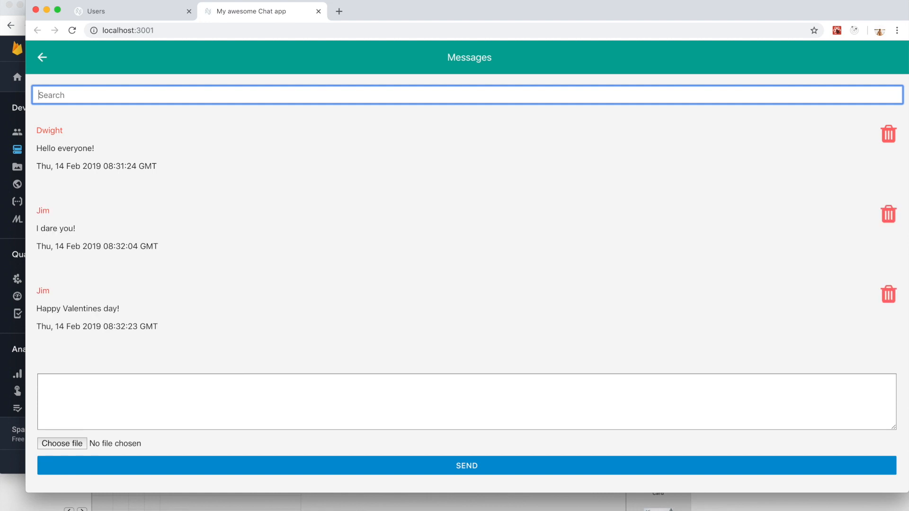
pyautogui.write('Hel')
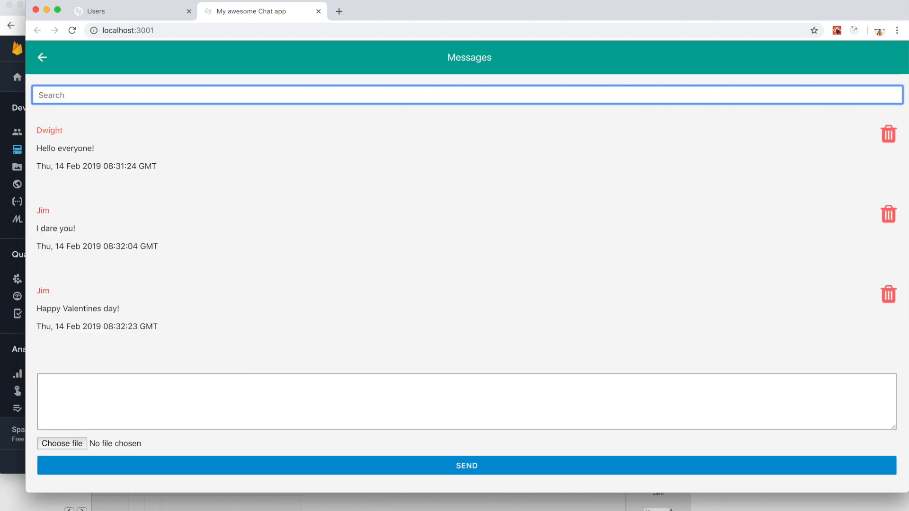
pyautogui.write('I')
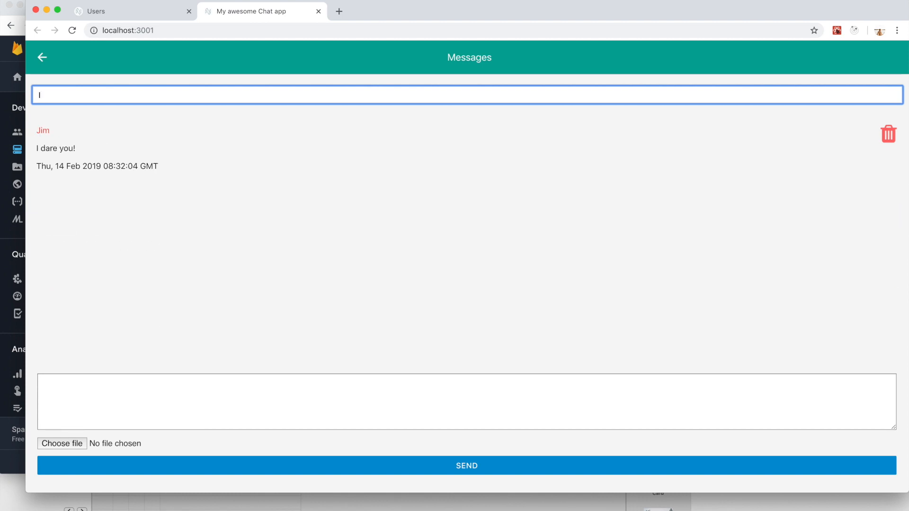
pyautogui.write('a')
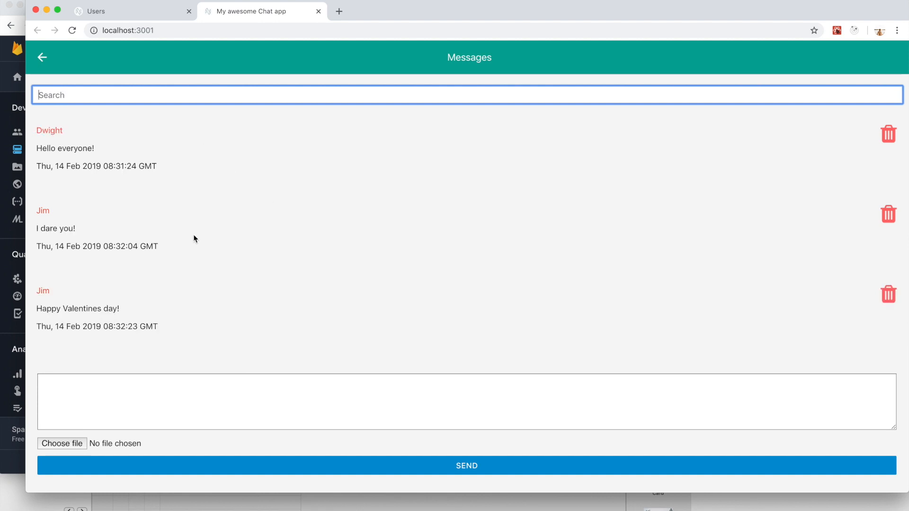
pyautogui.moveTo(198, 231)
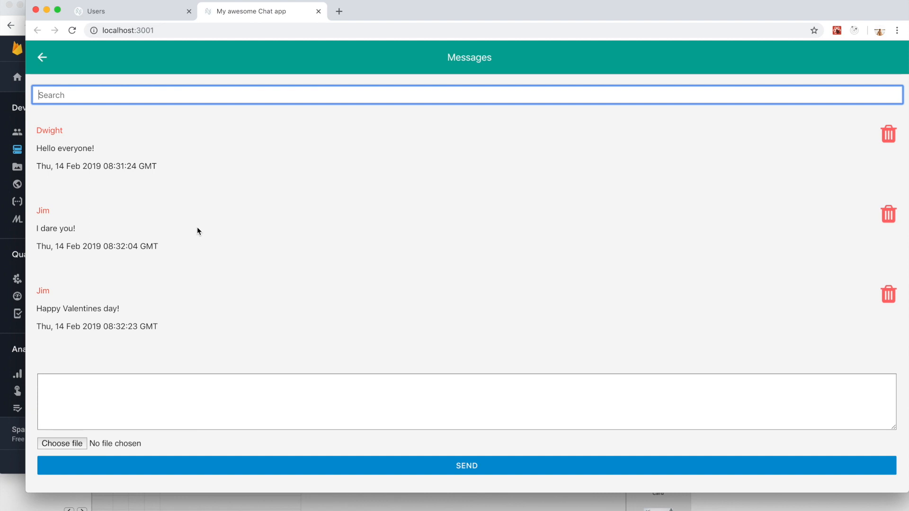
pyautogui.moveTo(200, 230)
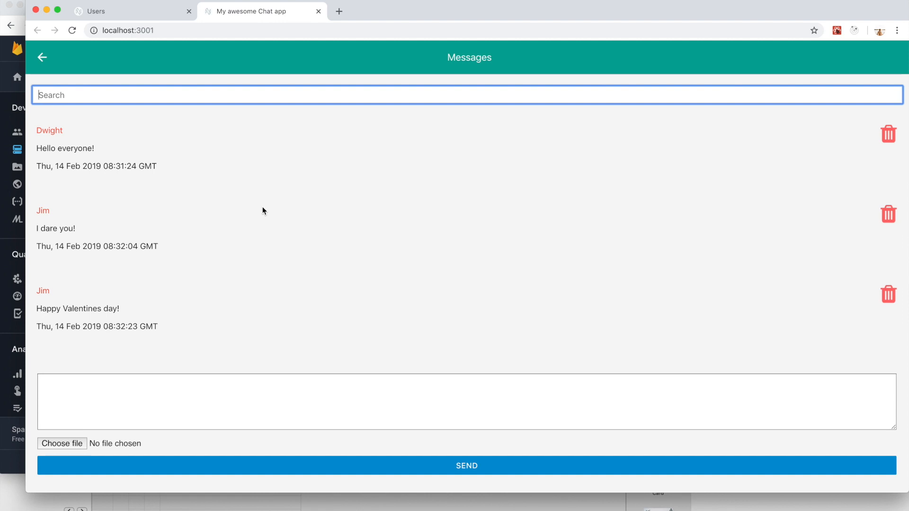
pyautogui.moveTo(260, 209)
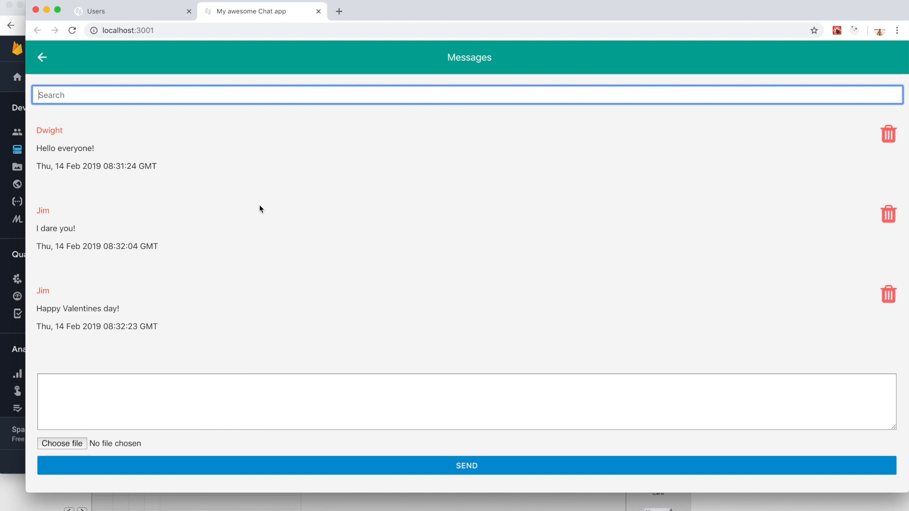
pyautogui.moveTo(273, 214)
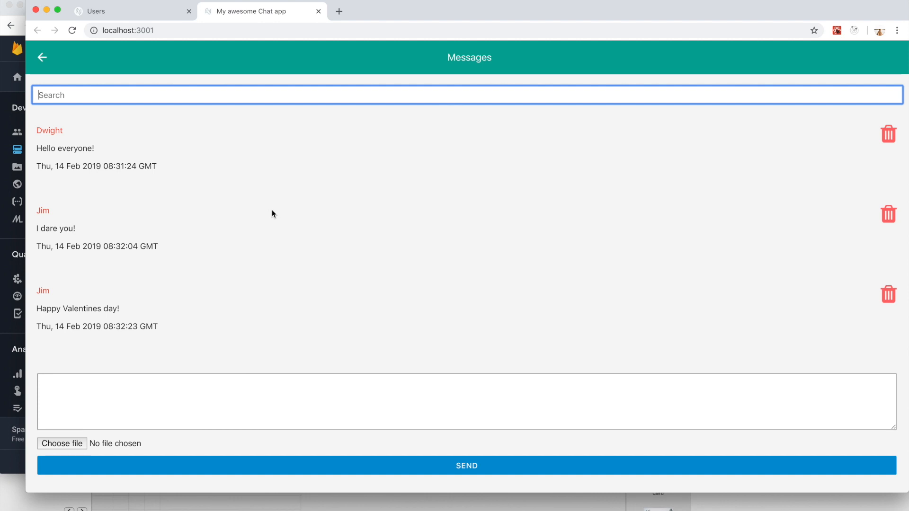
pyautogui.moveTo(269, 236)
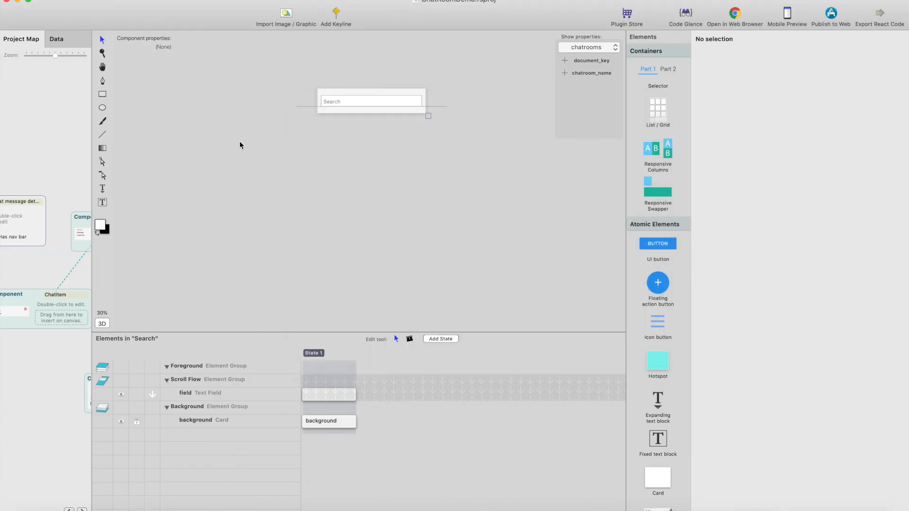
# Reopen the Messages screen from the Project Map and select the Send message component.
pyautogui.click(21, 39)
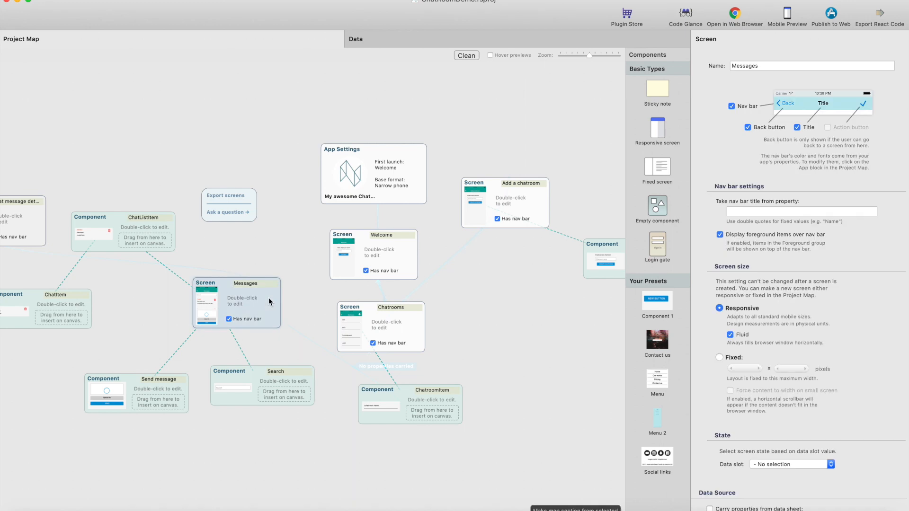
pyautogui.doubleClick(237, 301)
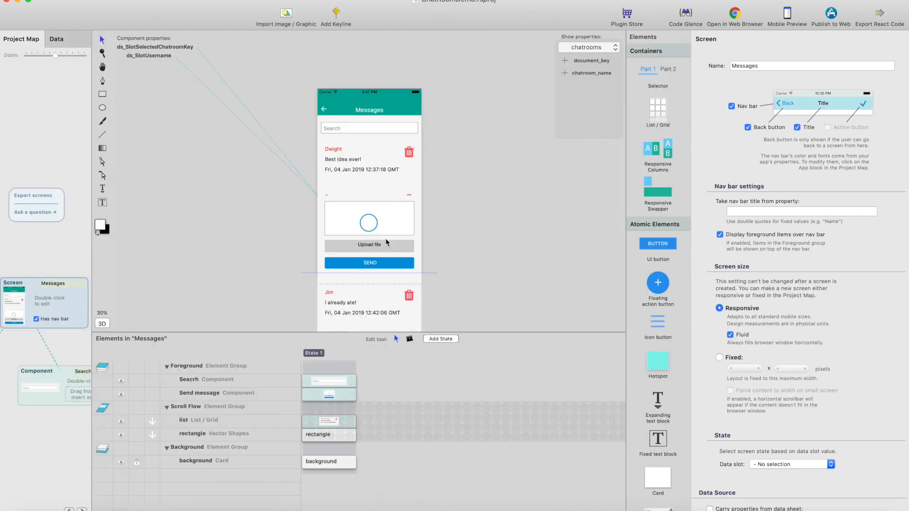
pyautogui.moveTo(397, 252)
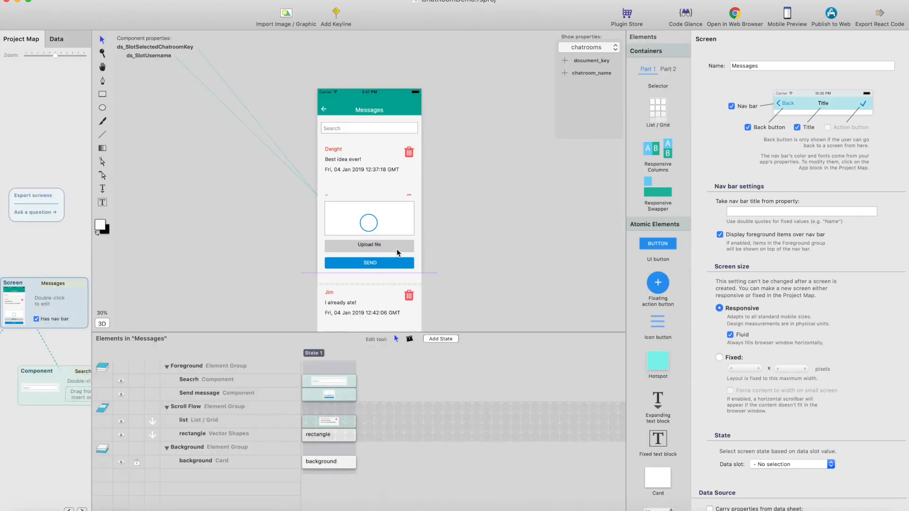
pyautogui.click(369, 263)
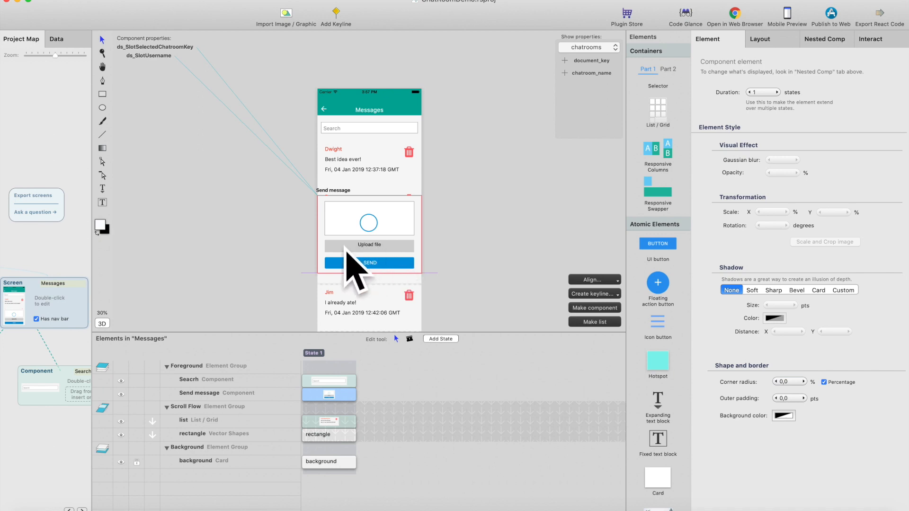
pyautogui.moveTo(397, 273)
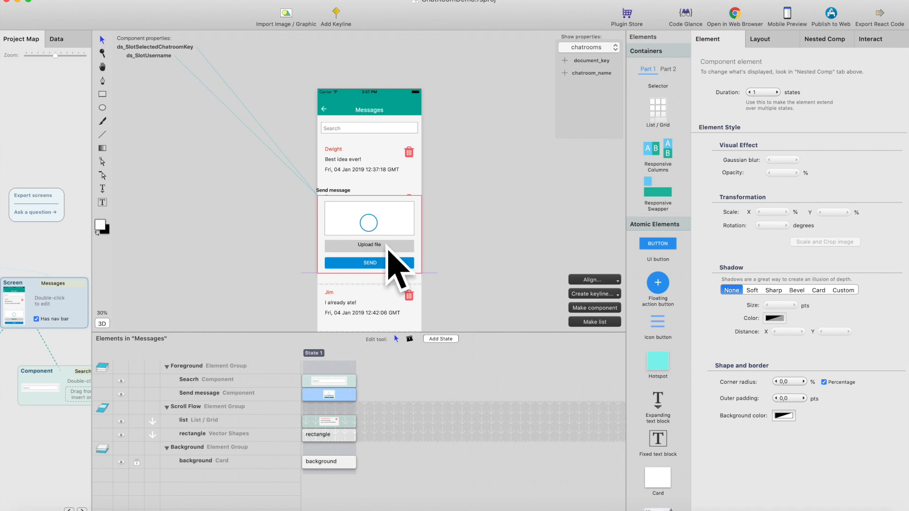
pyautogui.moveTo(375, 251)
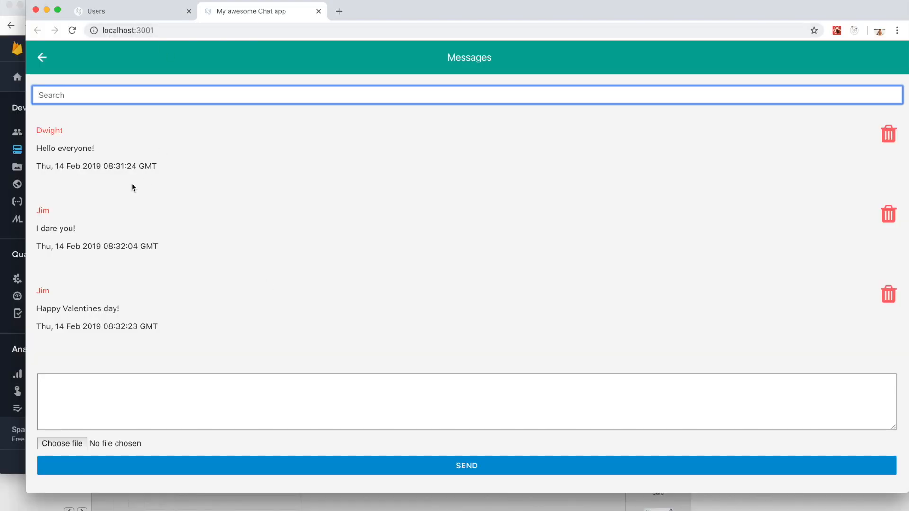
# Open the Chrome preview's Messages page to view the uploaded shoreline photo message.
pyautogui.click(42, 57)
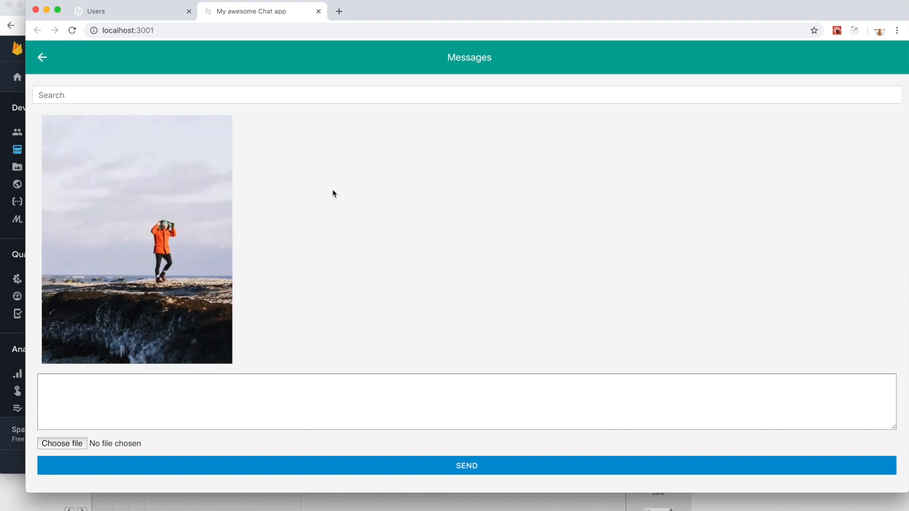
pyautogui.moveTo(508, 273)
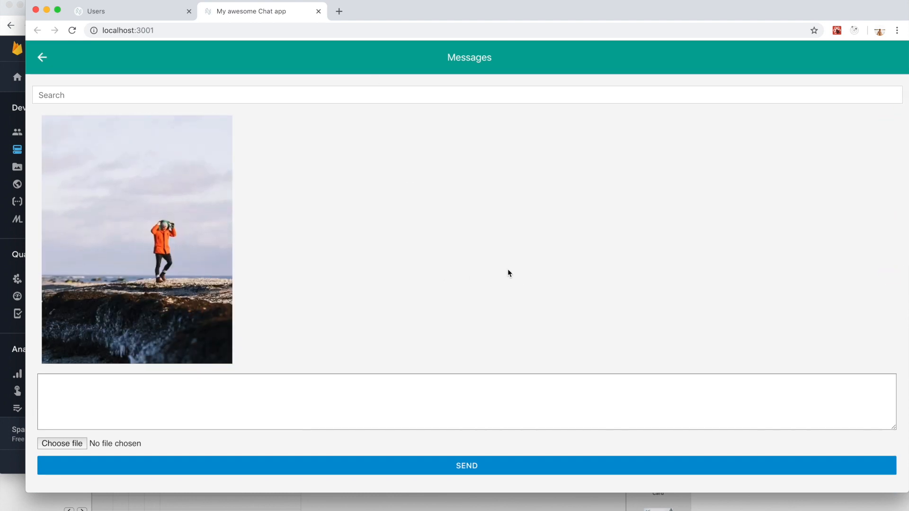
pyautogui.moveTo(540, 264)
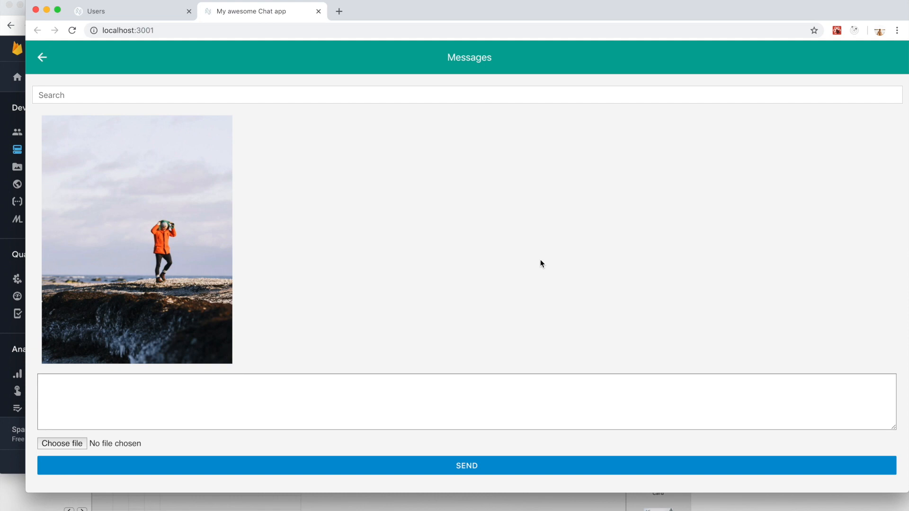